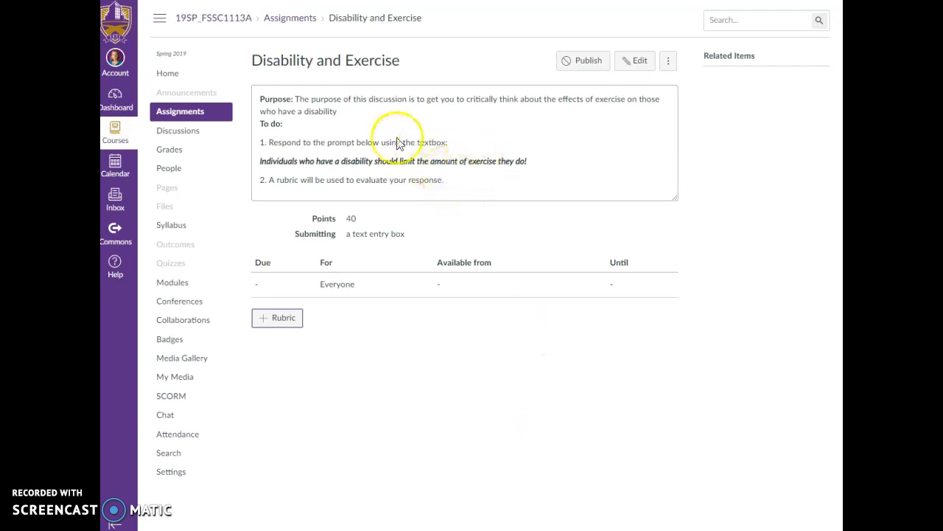
mouse_move(464, 224)
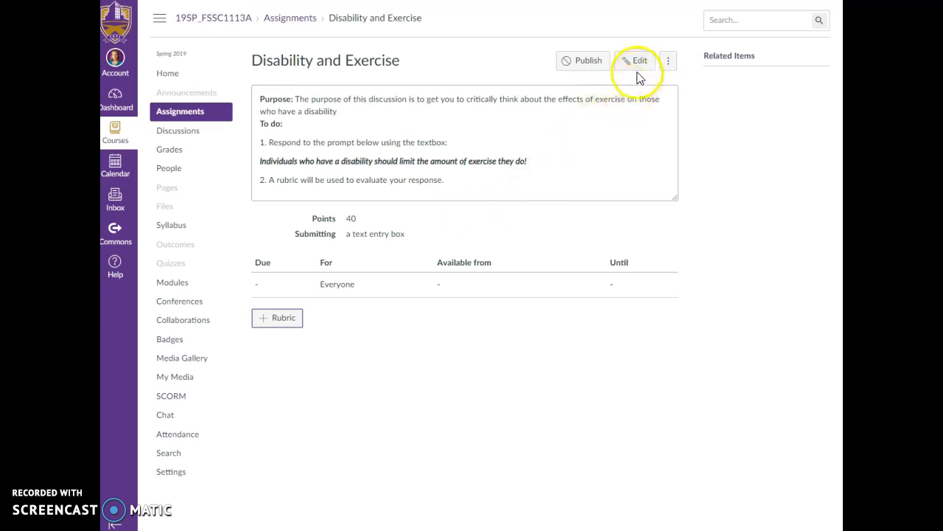
mouse_move(554, 197)
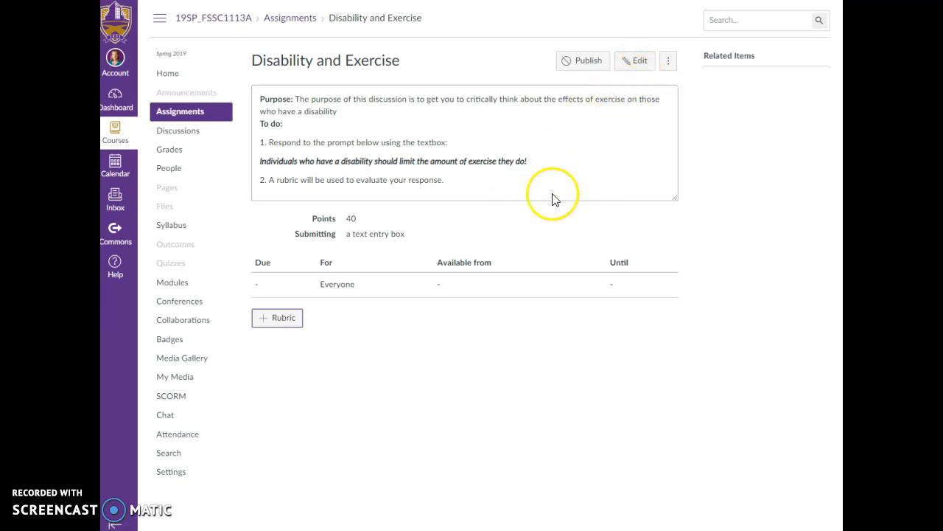
mouse_move(361, 224)
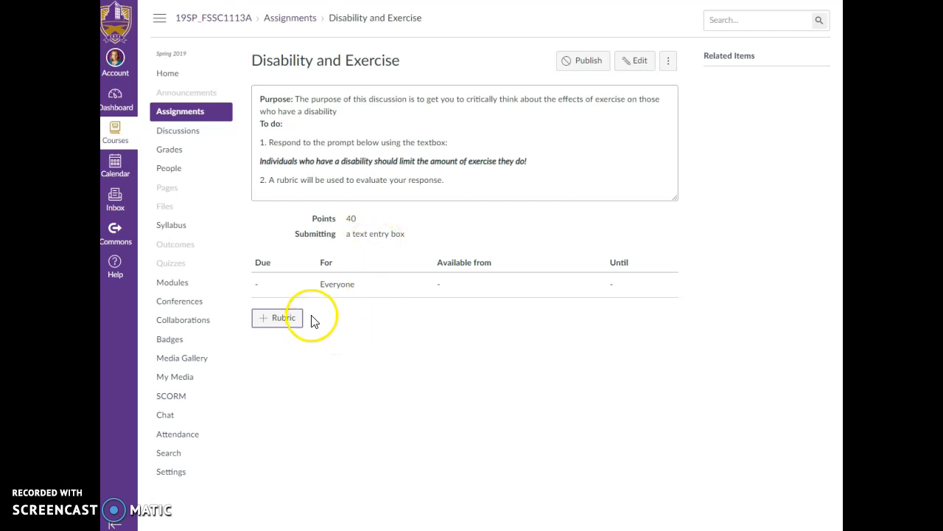
mouse_move(313, 331)
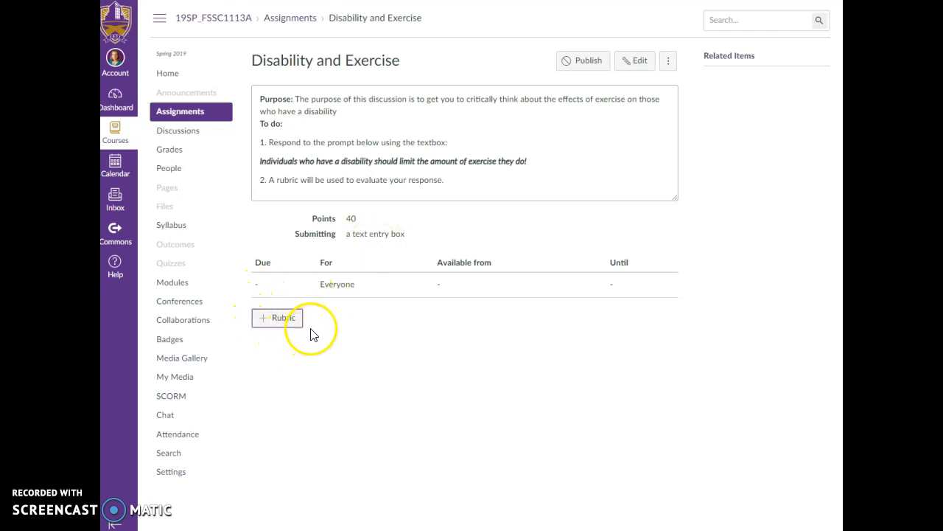
Step: Start a new rubric for the assignment and title it 'Testing Rubric'
left_click(277, 317)
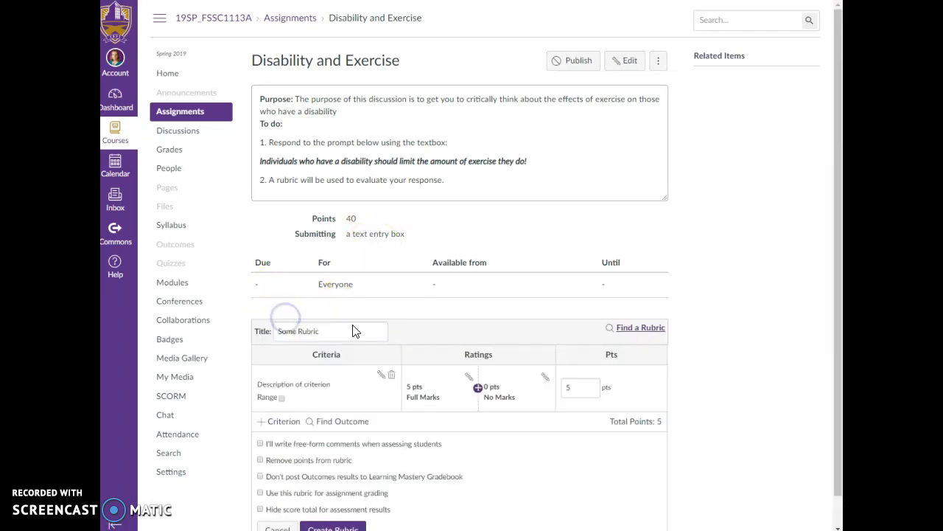
scroll("down", 3)
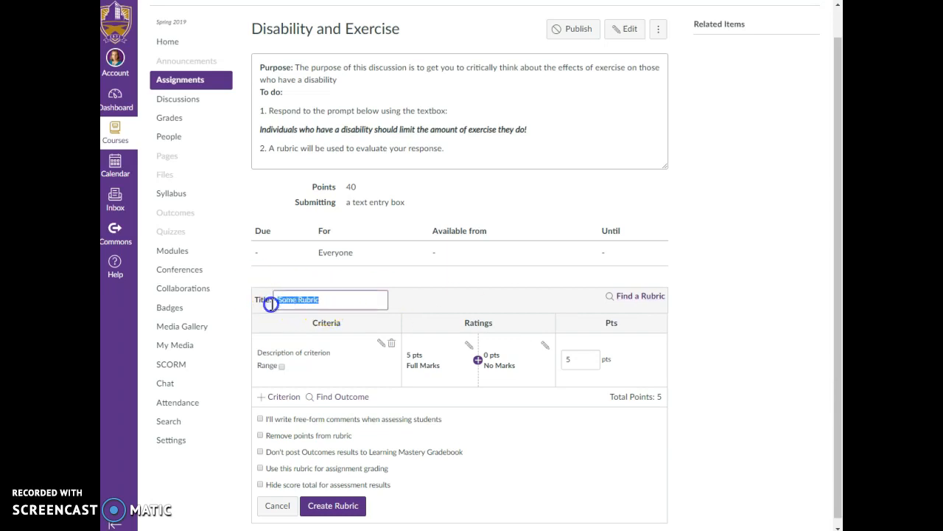
mouse_move(356, 326)
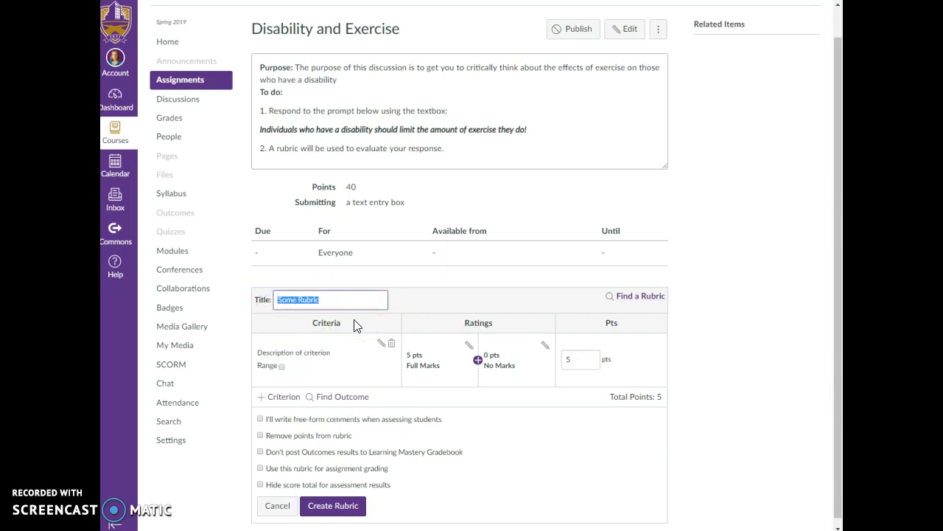
type("Testing Ru")
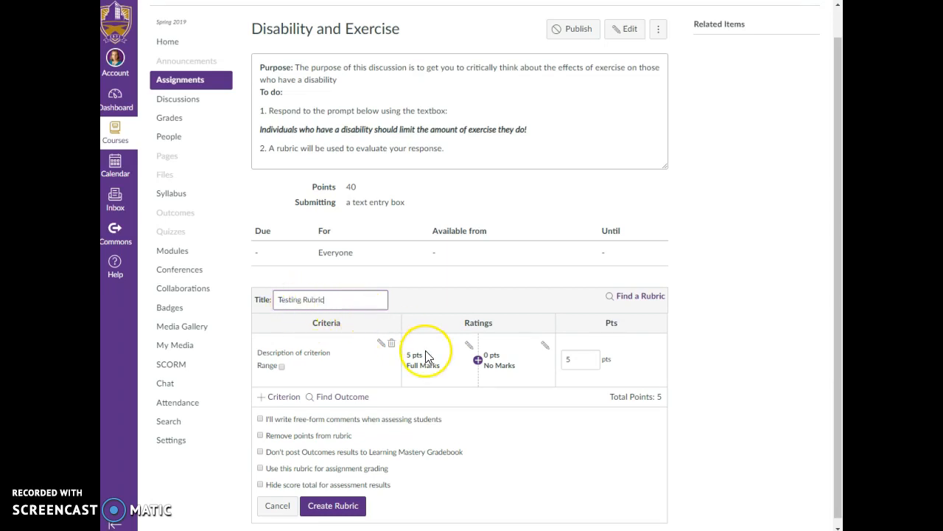
mouse_move(310, 335)
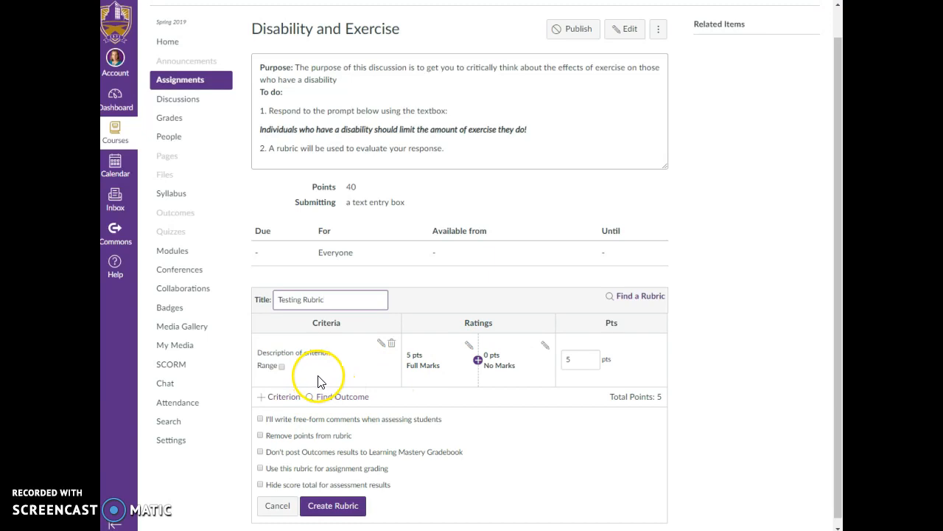
mouse_move(446, 428)
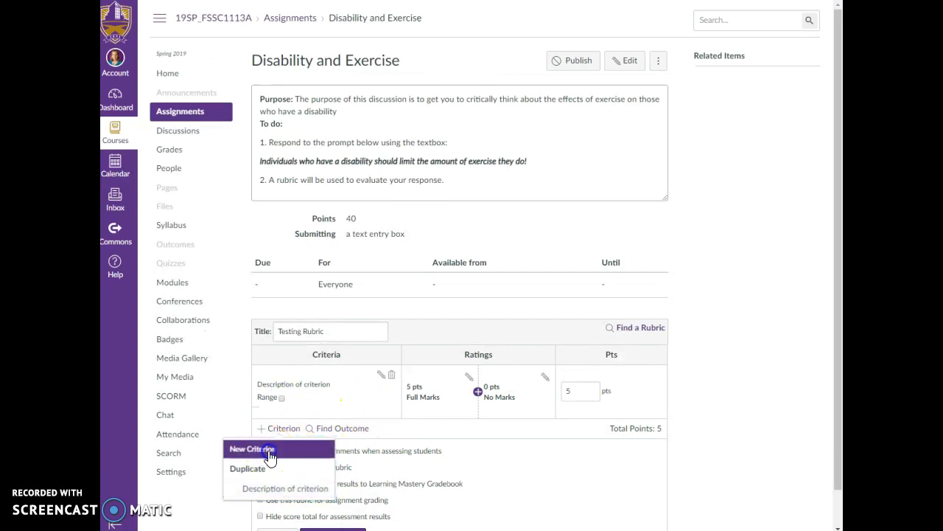
Step: Add a 'Writing Organization' criterion described as having a beginning, middle and end
left_click(250, 448)
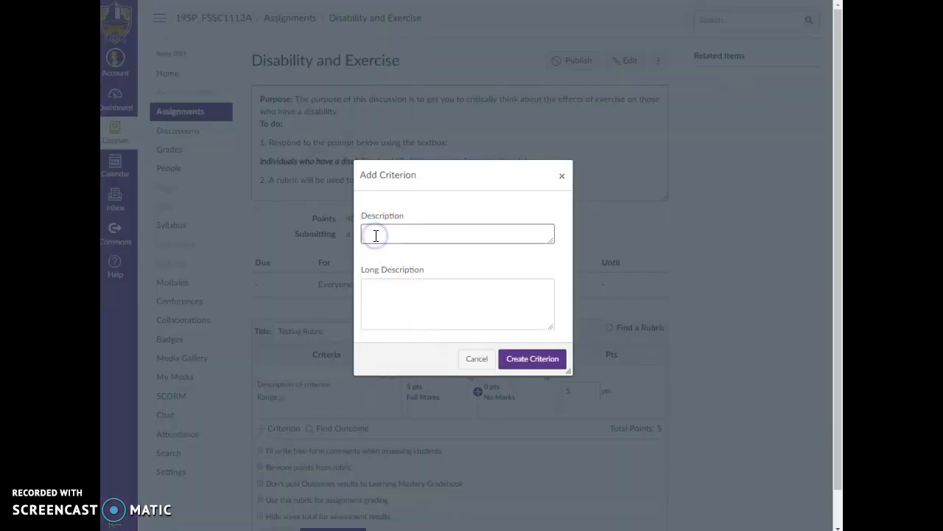
type("WRiting")
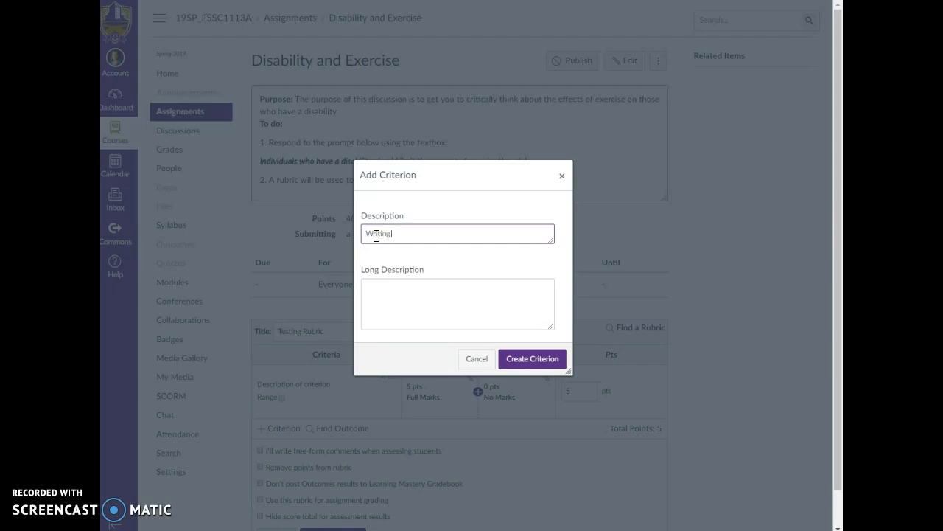
type("Organiz")
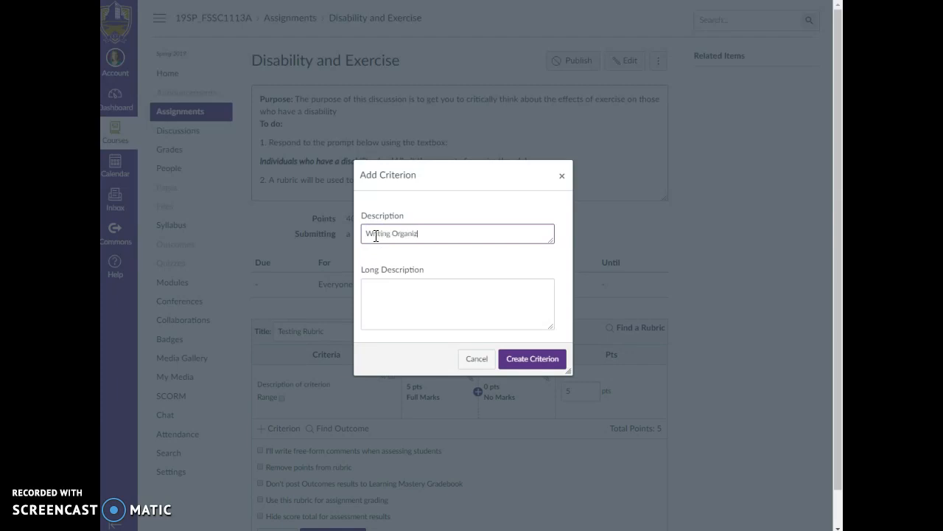
left_click(457, 302)
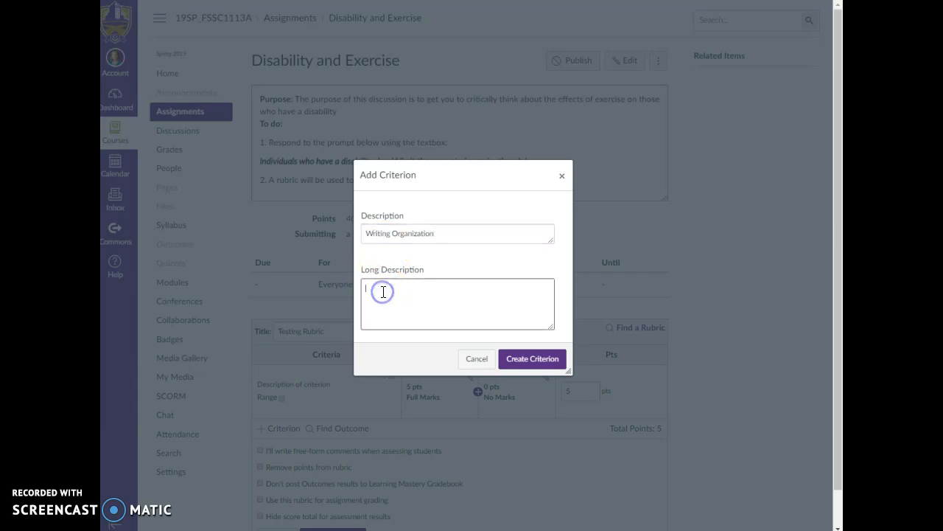
type("Has")
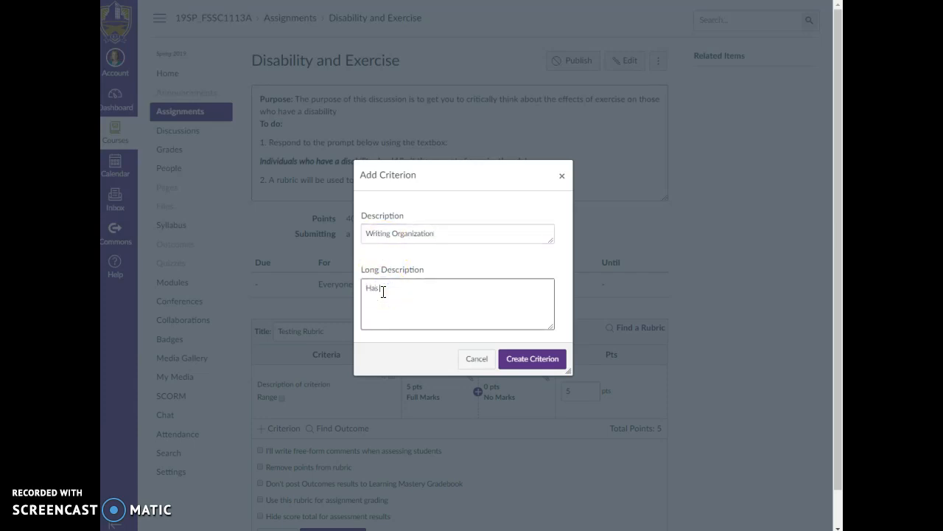
type("a beginning, a middle and an")
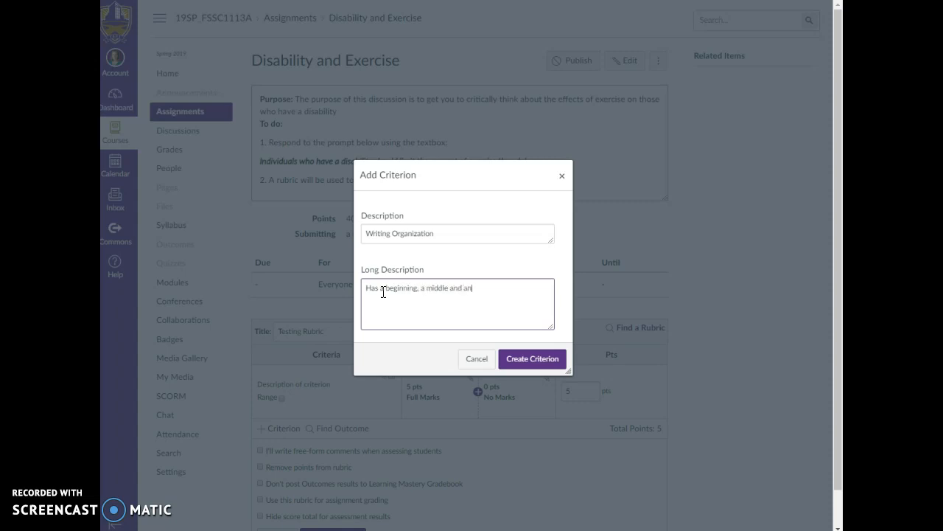
type("end")
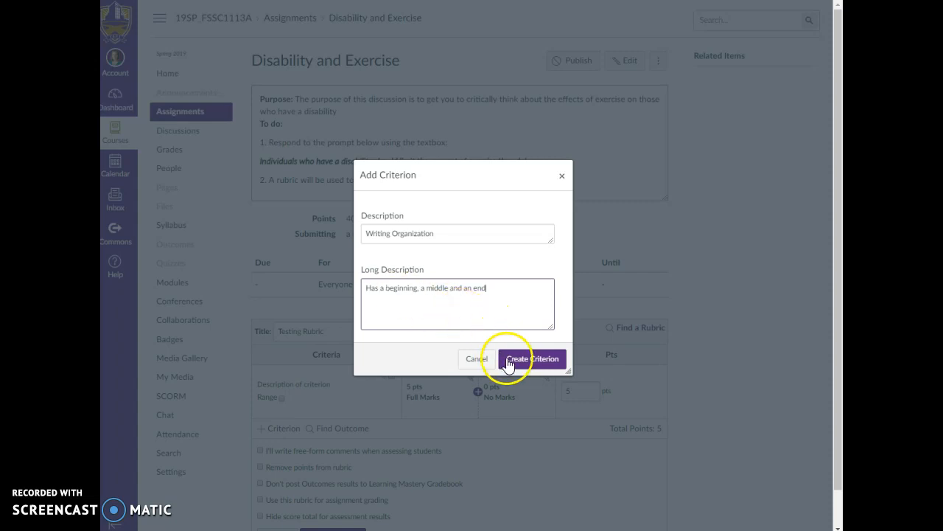
left_click(531, 358)
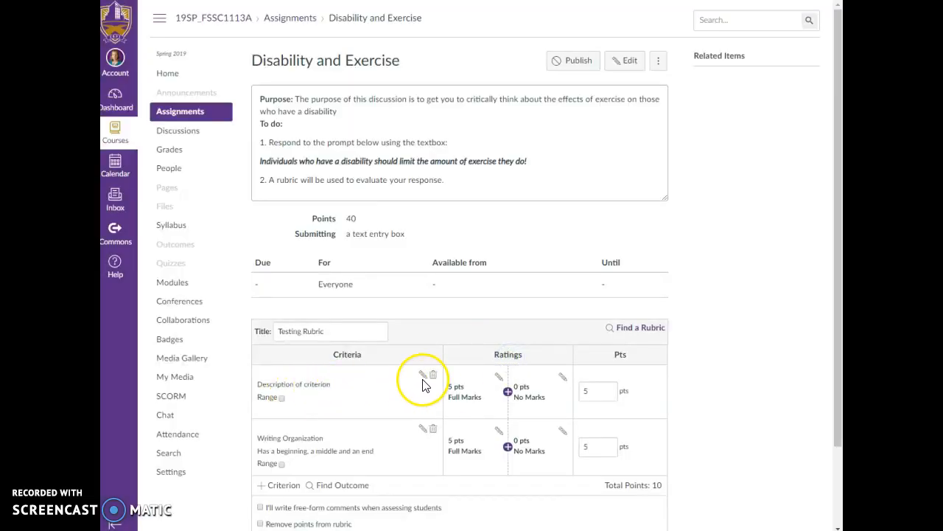
Step: Rename the default criterion to 'Writing Ideas', described as 'Interesting and informative'
left_click(423, 376)
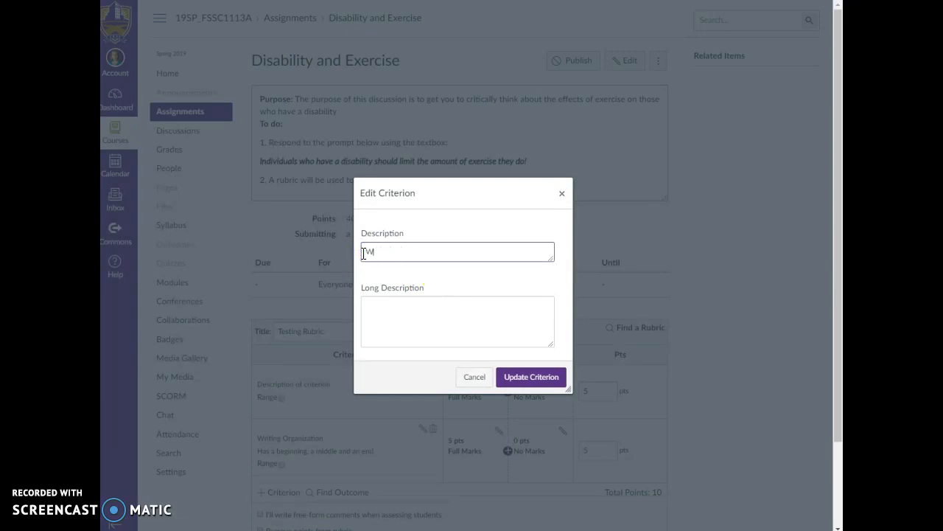
type("Writing Ideas")
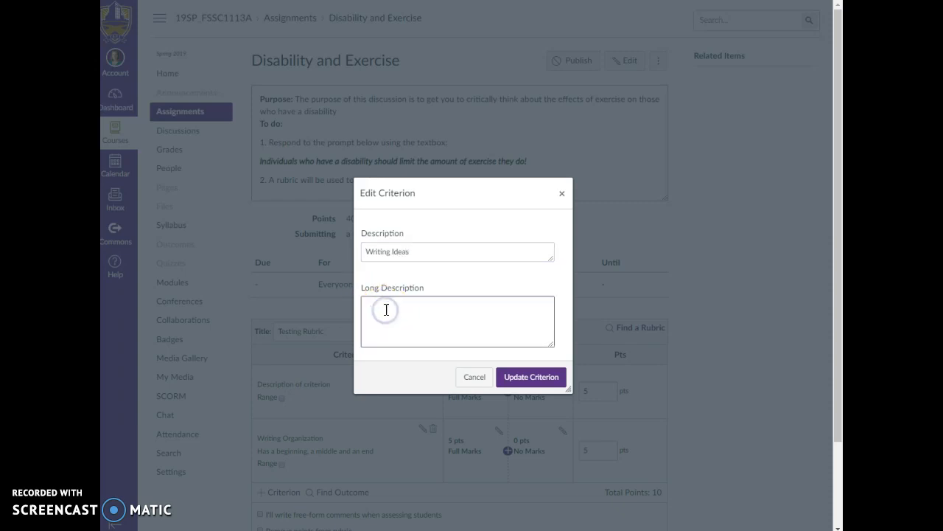
type("Interesting and informative")
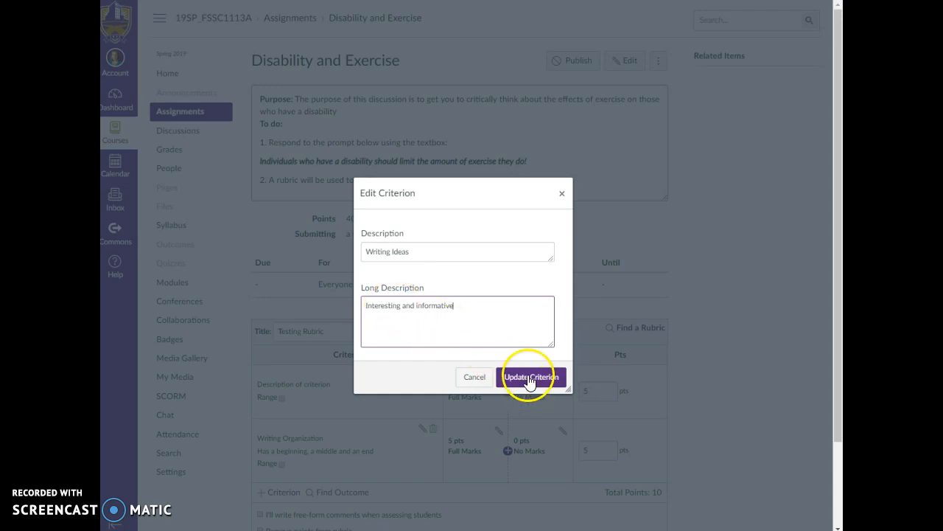
left_click(532, 377)
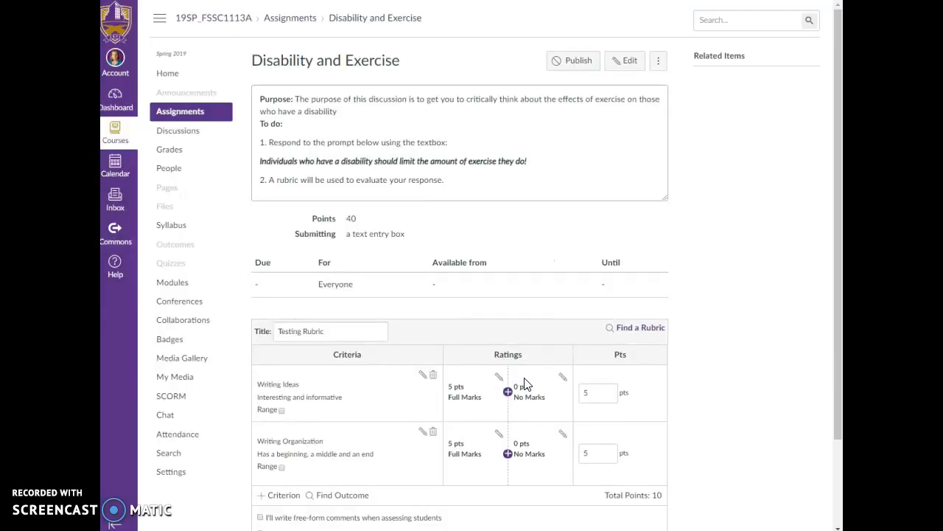
Step: Make each criterion worth 20 points and enable ranged scoring, totalling 40 points
left_click(593, 396)
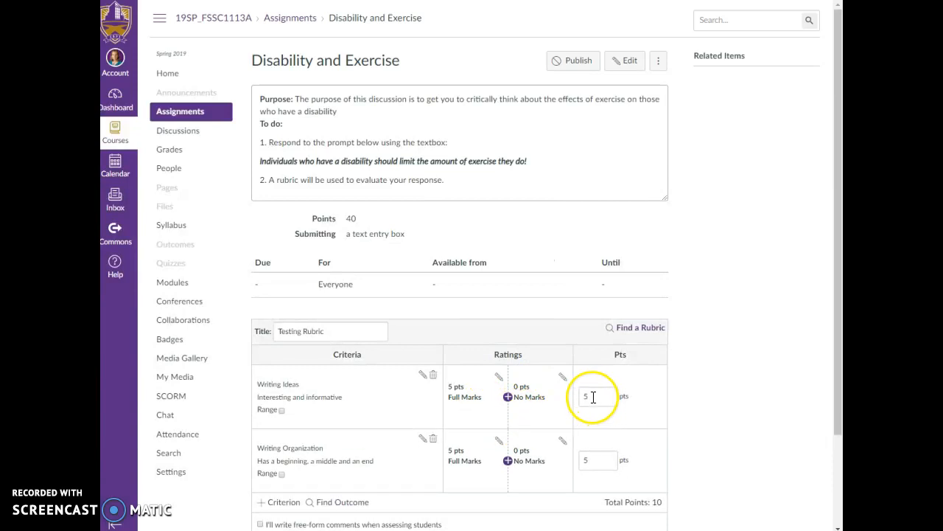
type("30")
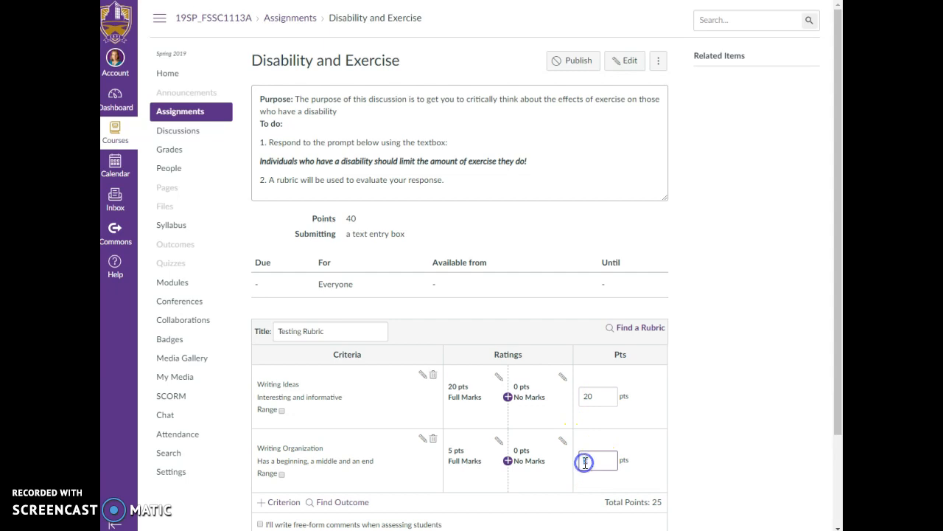
type("20")
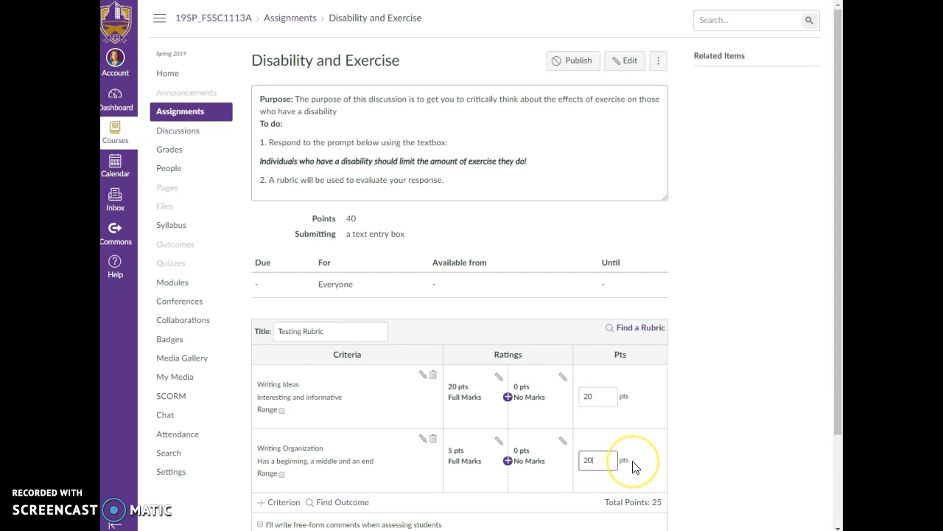
mouse_move(391, 440)
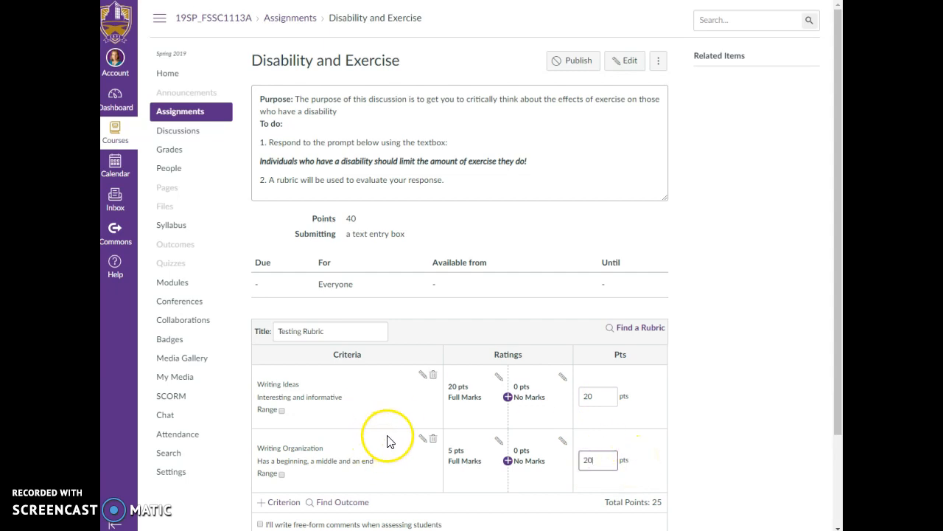
mouse_move(370, 433)
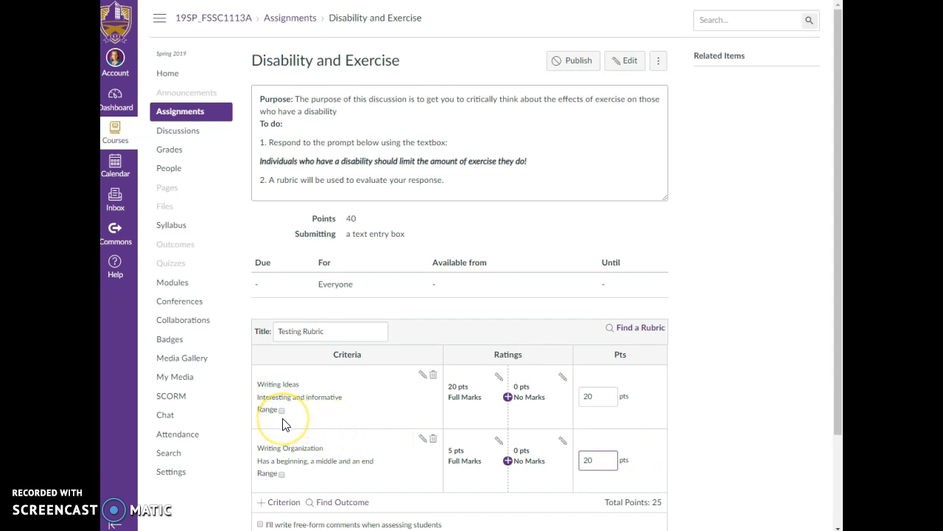
left_click(281, 410)
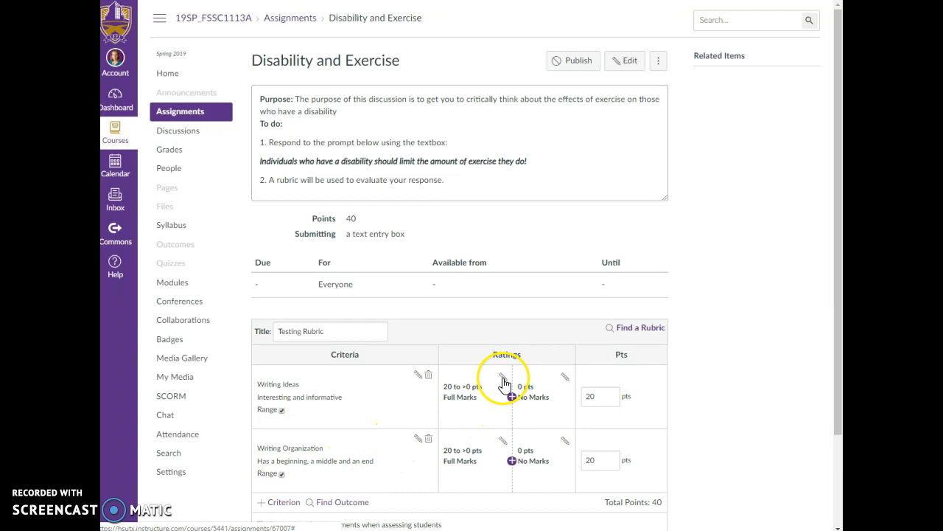
Step: Change Writing Ideas' Full Marks rating to 'Distinguished', 20 to >15
left_click(503, 378)
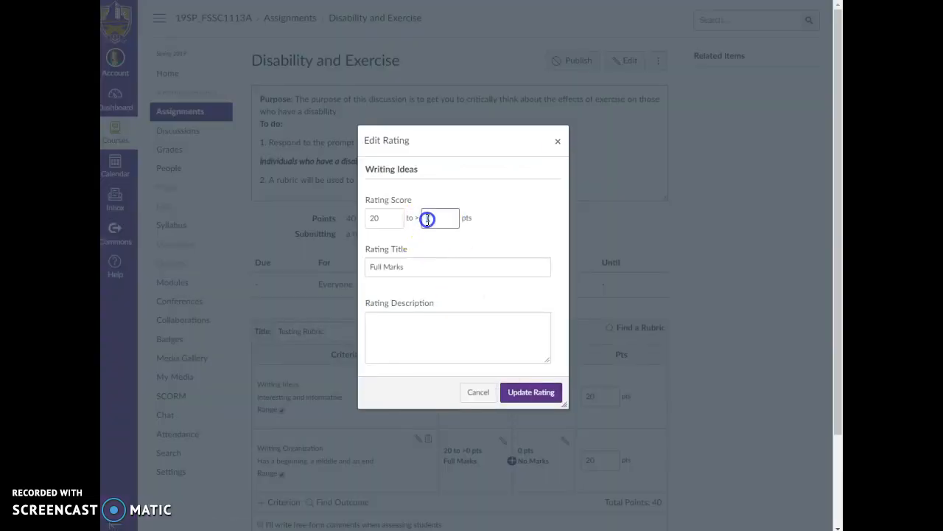
type("15")
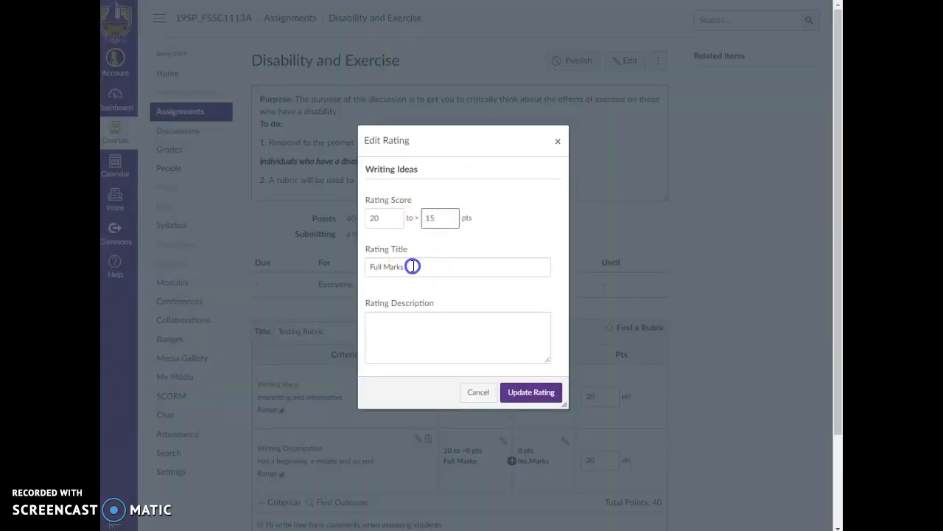
type("Distinguished")
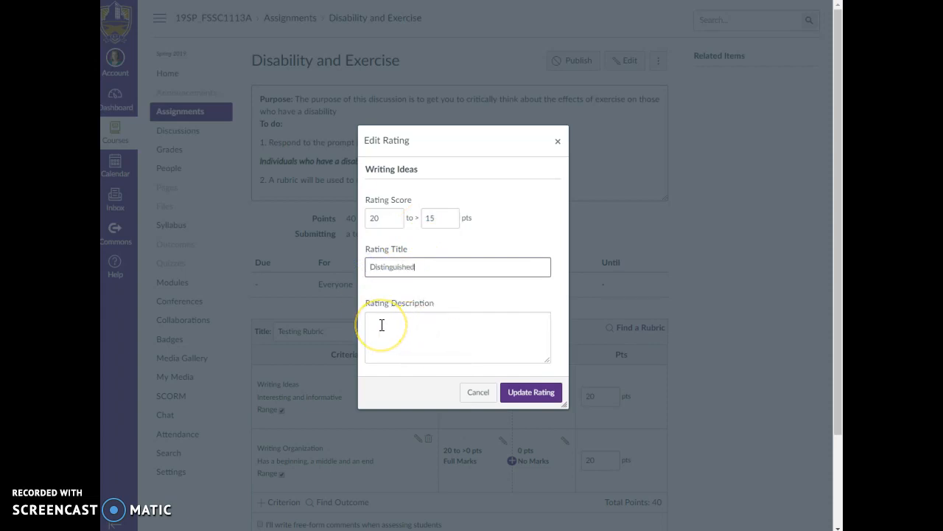
left_click(531, 391)
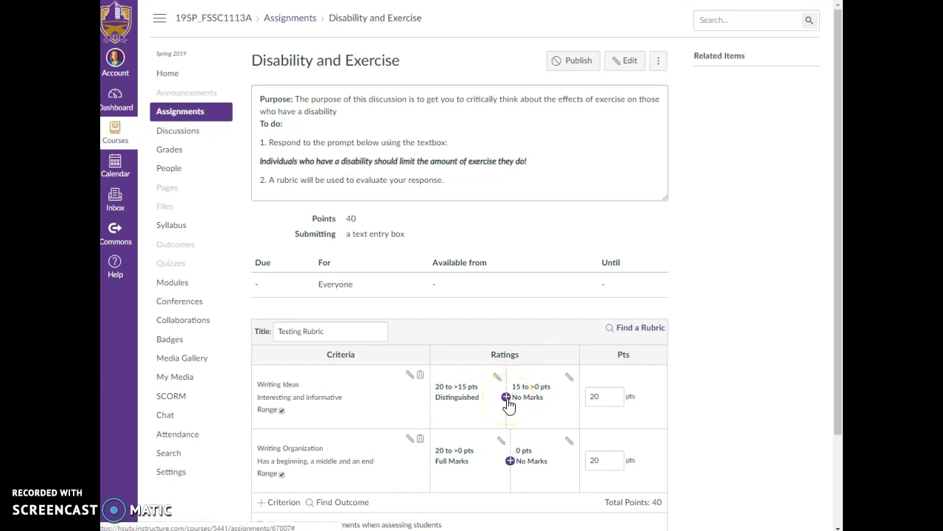
Step: Add a 'Proficient' rating of 15 to >12 to Writing Ideas
left_click(506, 397)
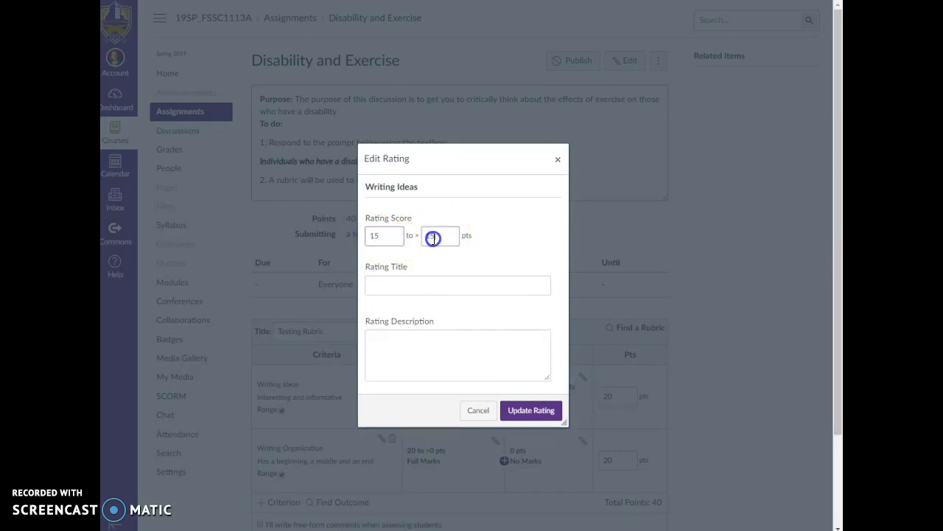
left_click(440, 235)
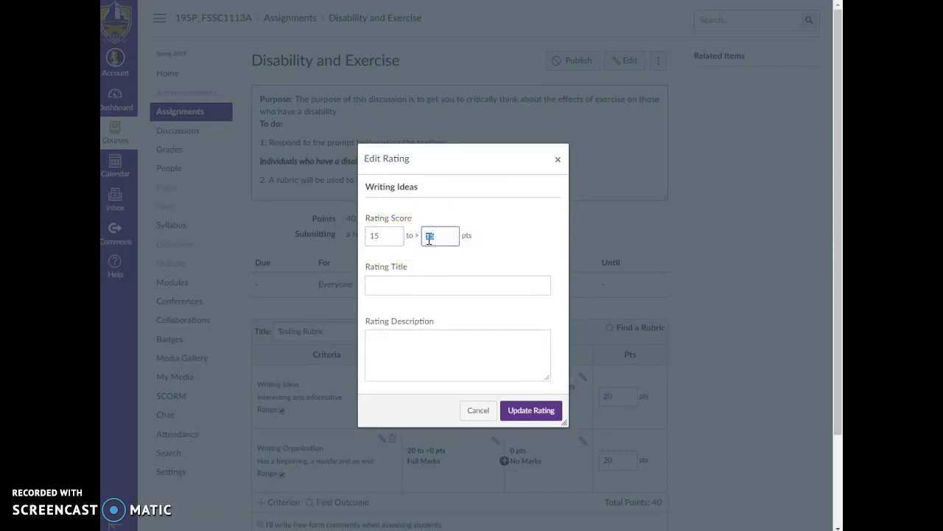
left_click(457, 285)
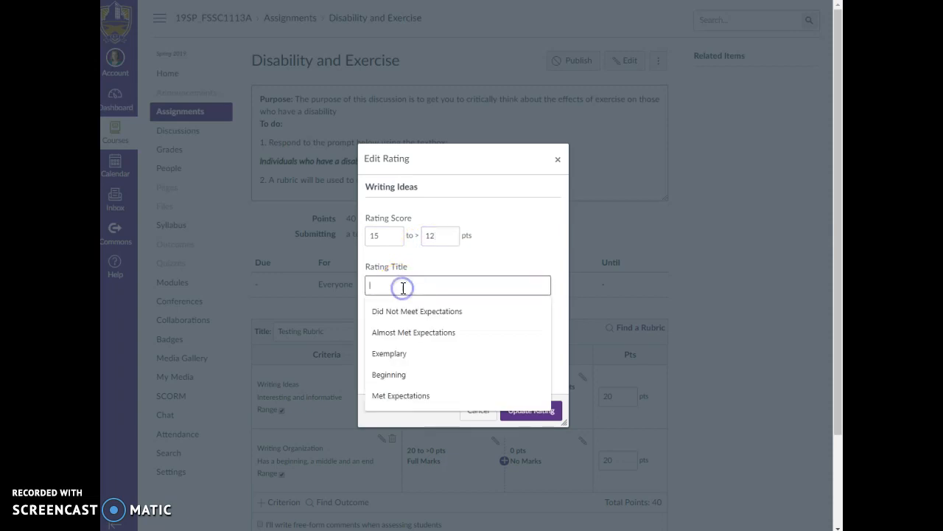
type("Proficient")
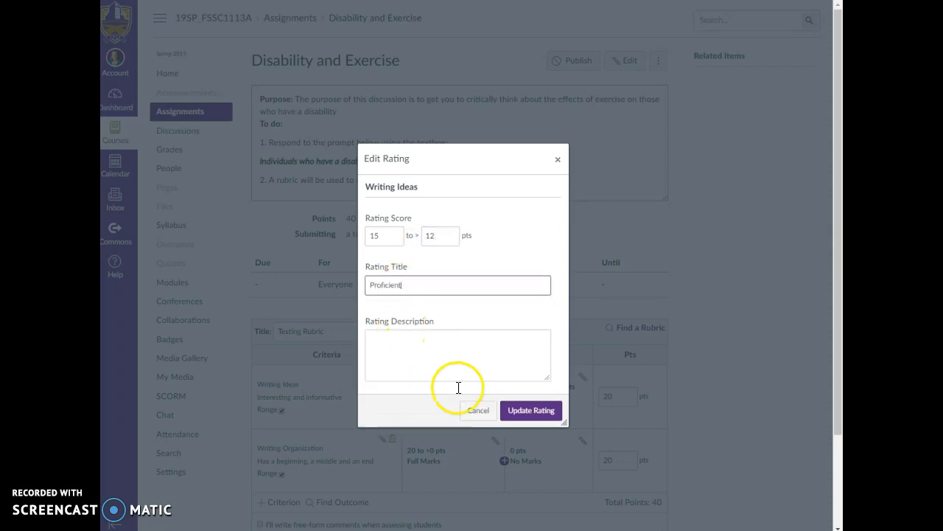
left_click(530, 410)
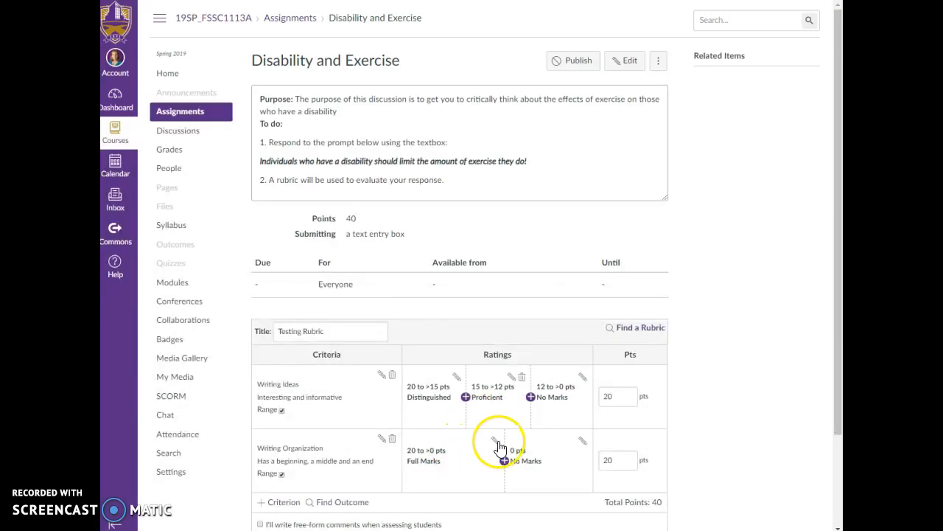
Step: Set Writing Organization's ratings to Distinguished 20 to >15 and Proficient 15 to >12
left_click(495, 440)
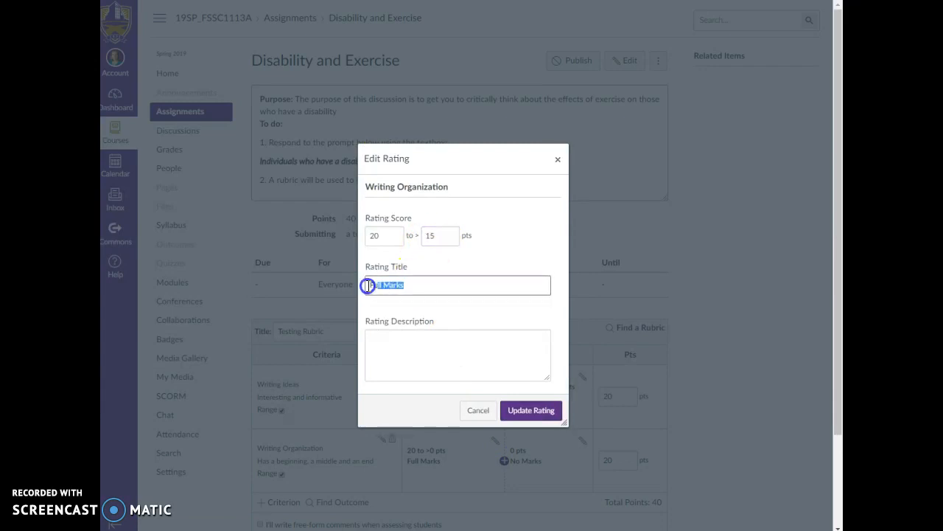
type("Dist")
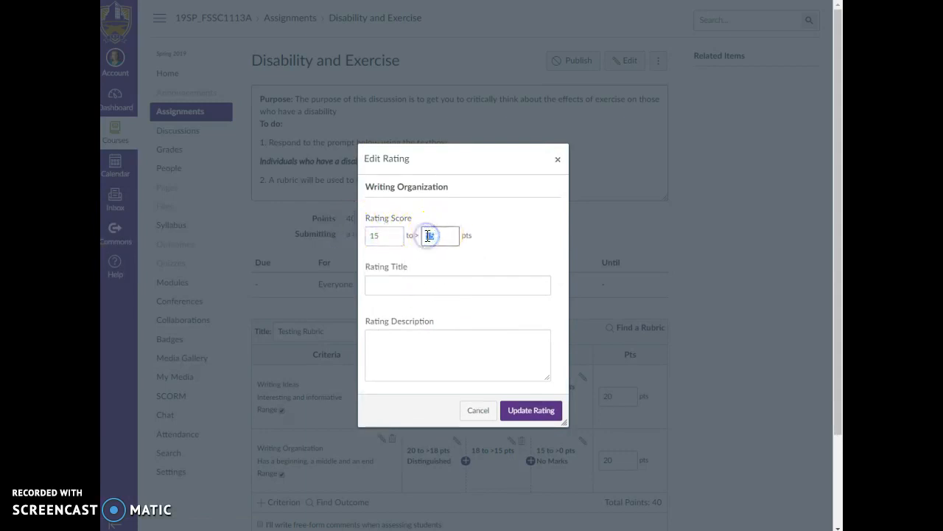
left_click(457, 285)
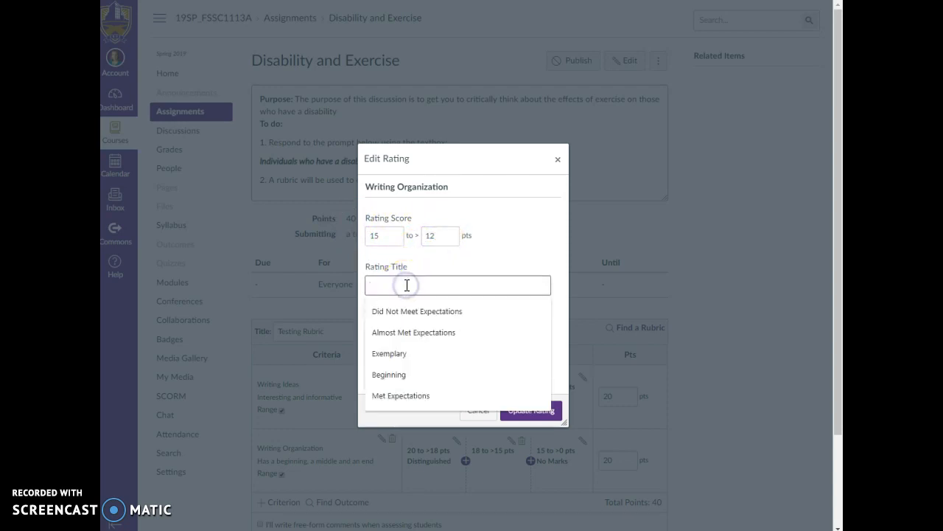
type("Proficient")
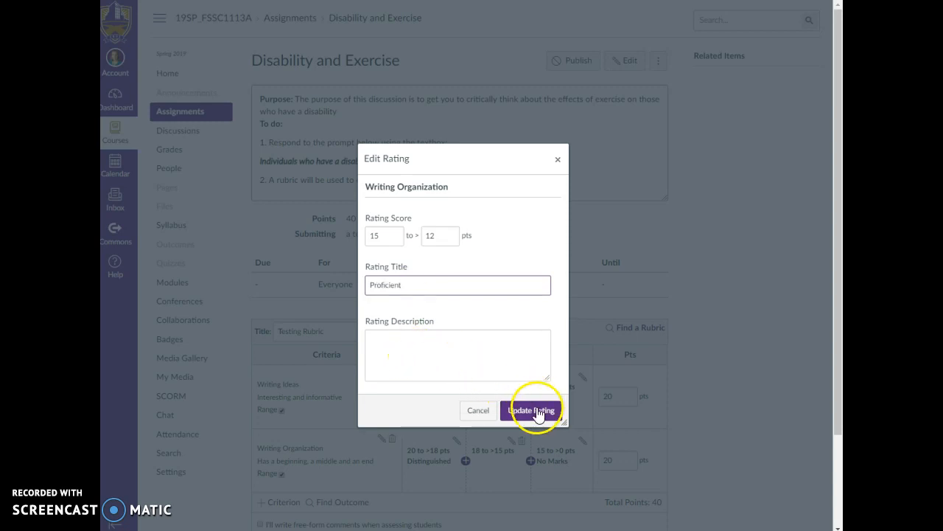
left_click(532, 409)
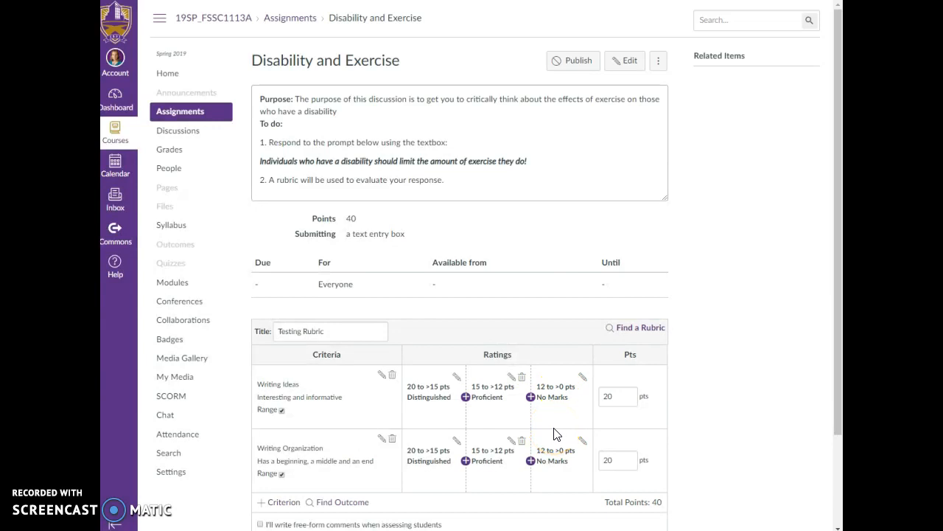
Step: Turn on 'Use this rubric for assignment grading'
scroll("down", 3)
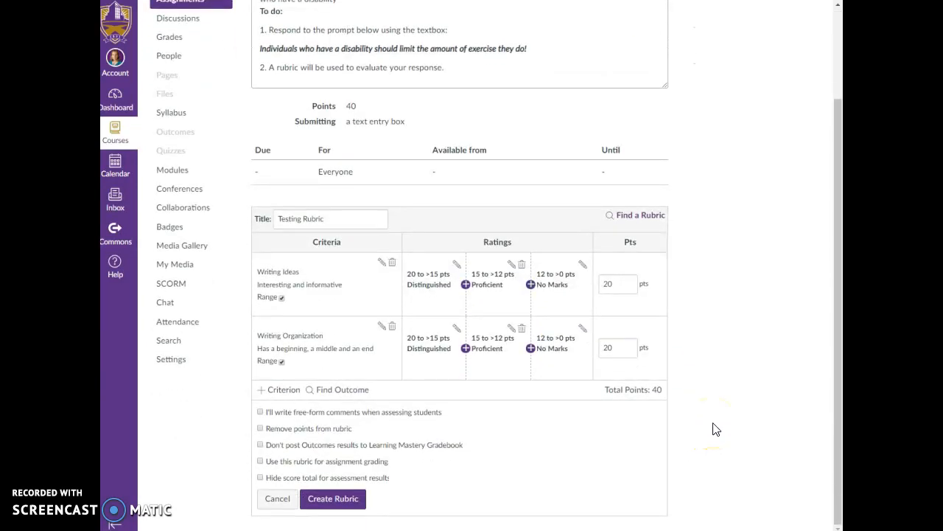
mouse_move(345, 361)
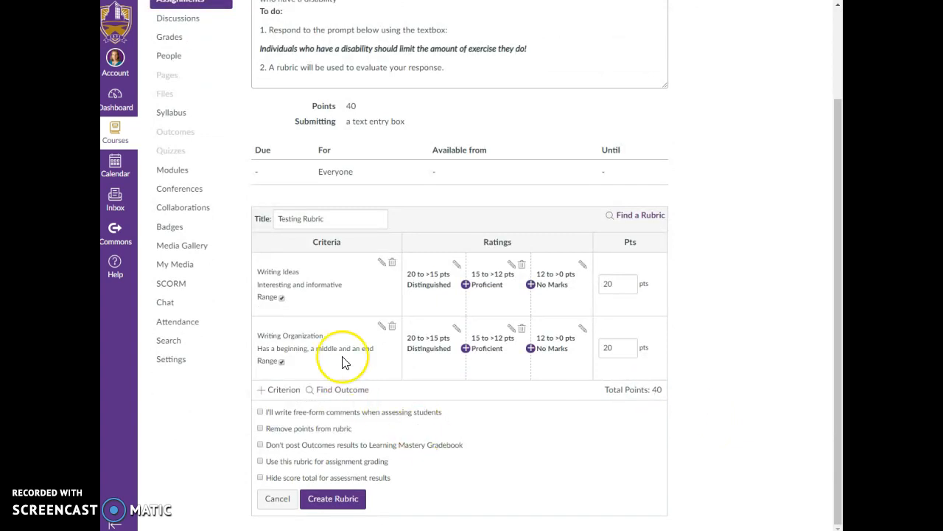
mouse_move(590, 403)
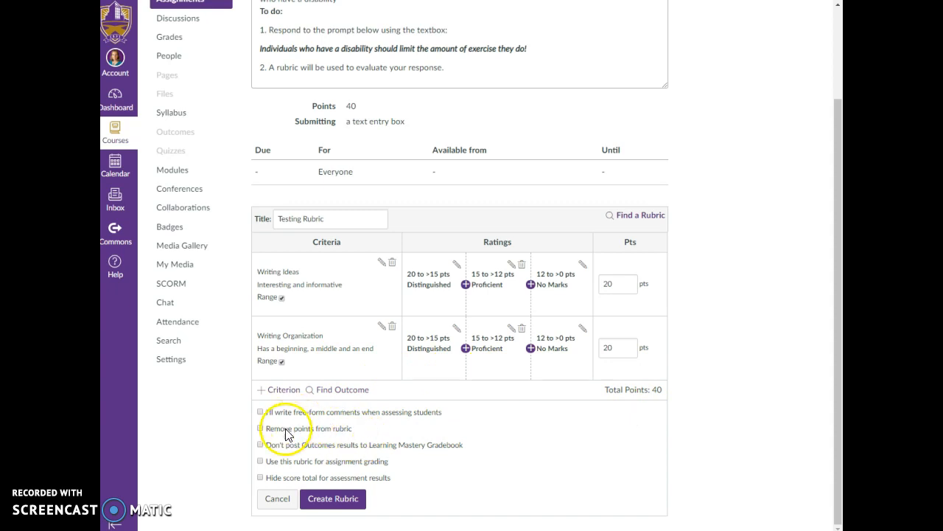
mouse_move(286, 473)
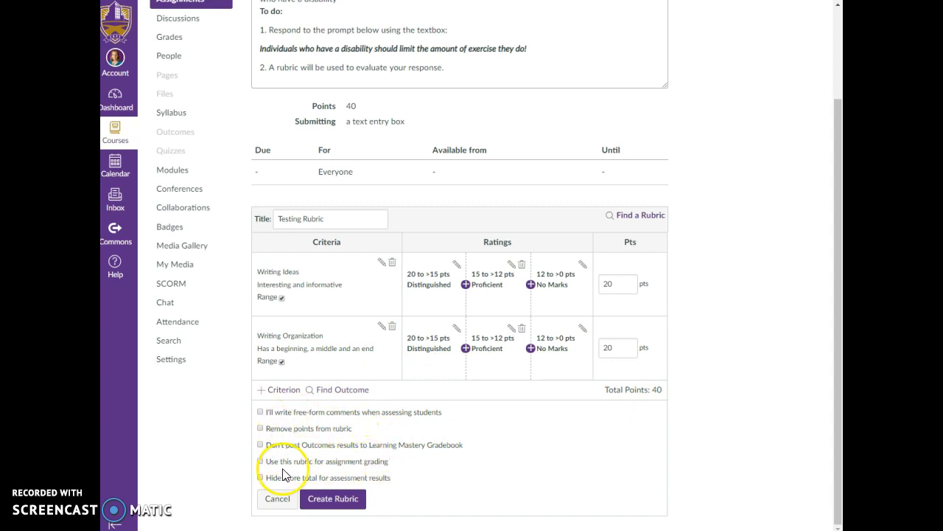
left_click(260, 461)
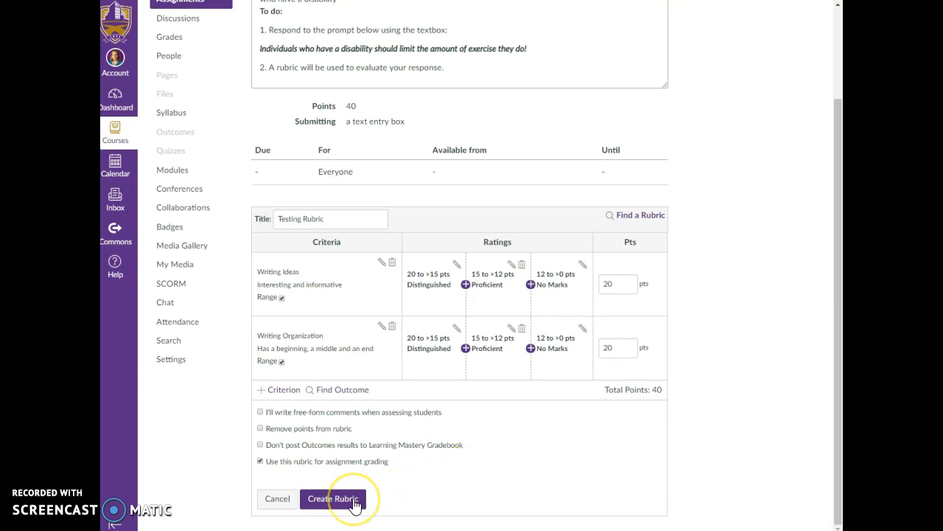
Step: Create the Testing Rubric on the Disability and Exercise assignment
left_click(333, 498)
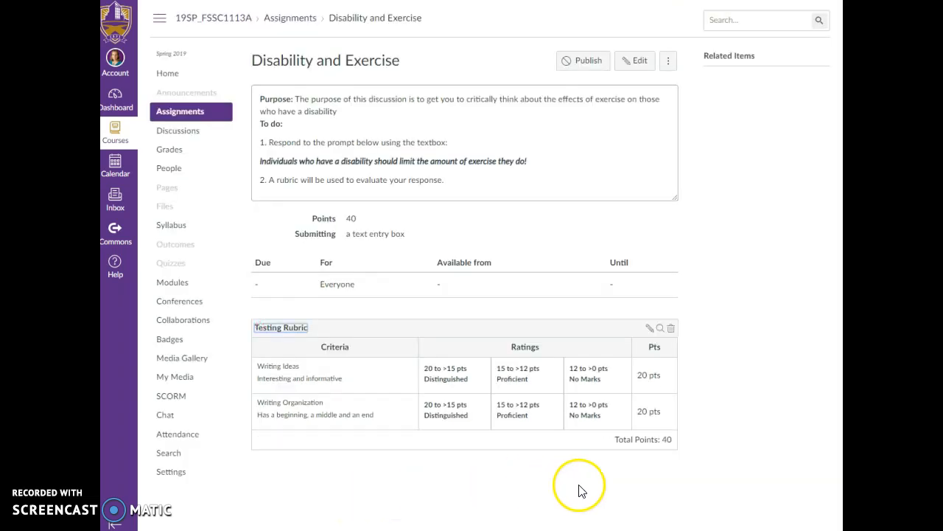
mouse_move(731, 448)
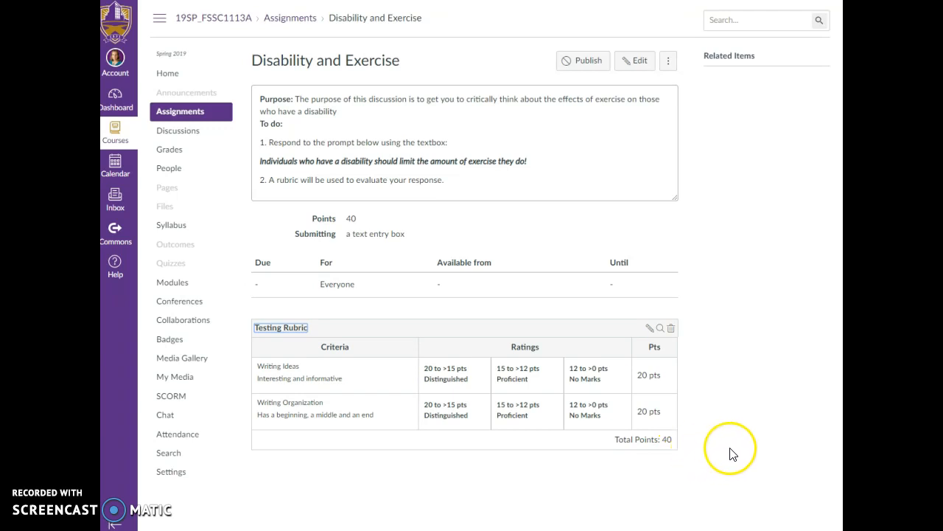
mouse_move(739, 454)
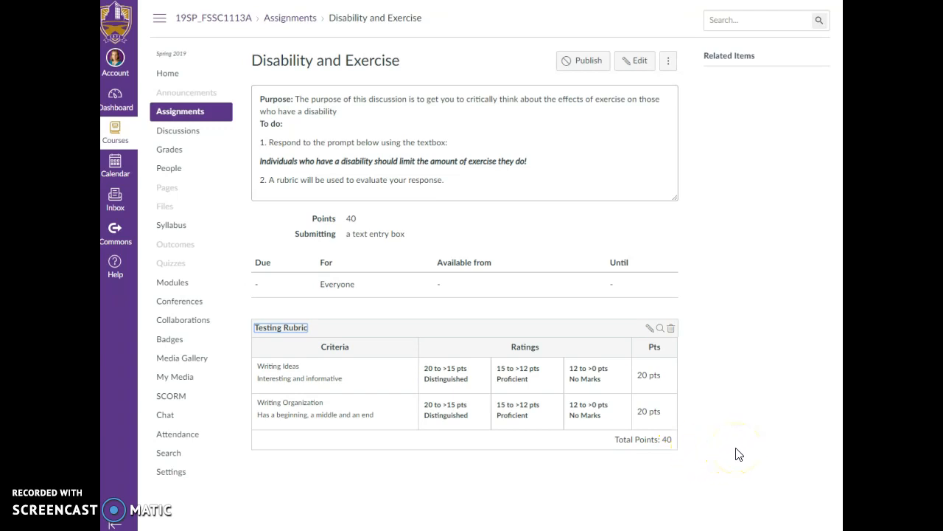